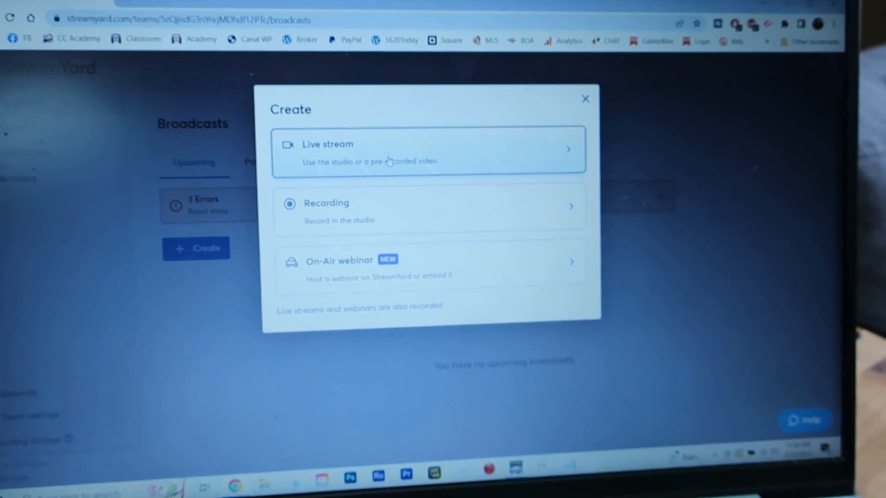
{"action": "left_click", "coordinate": [429, 150]}
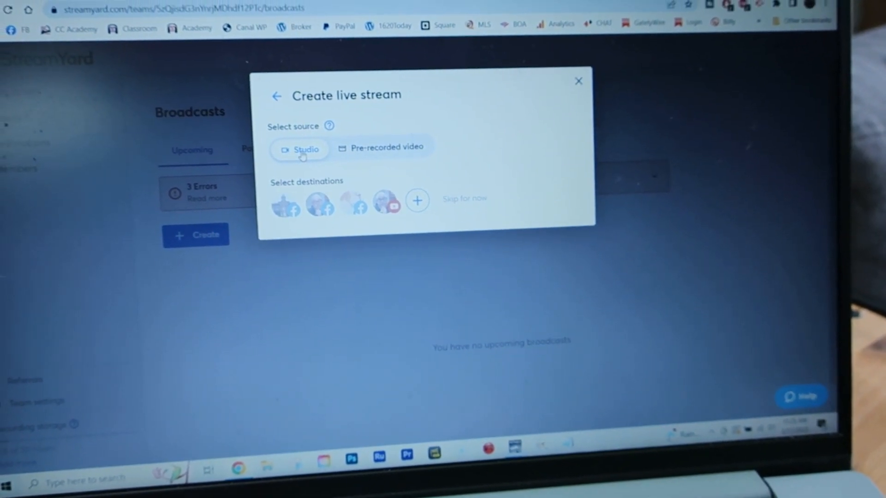
{"action": "left_click", "coordinate": [276, 95]}
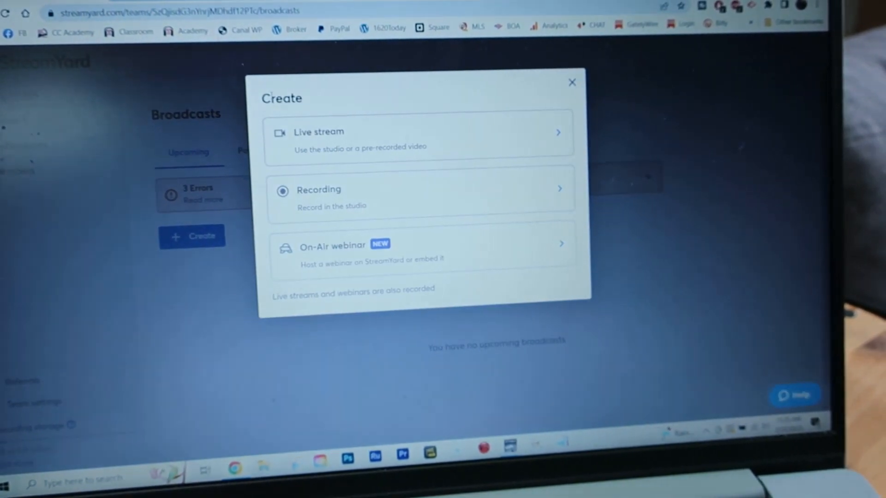